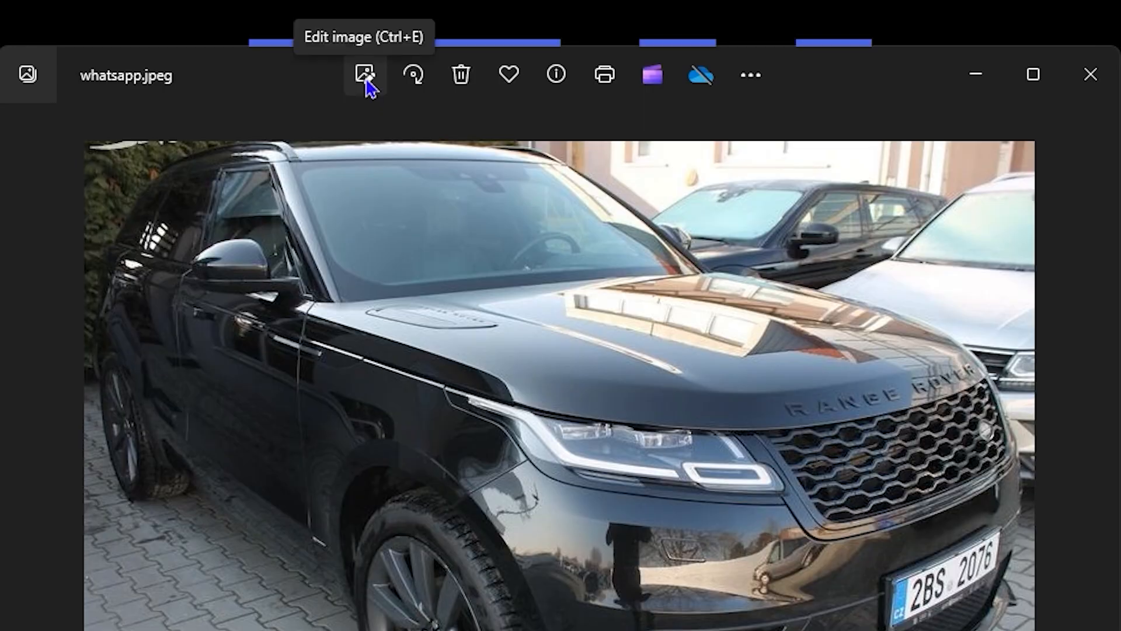
Subscribe to the tutorial channel and browse its Videos and Shorts grids
click(363, 74)
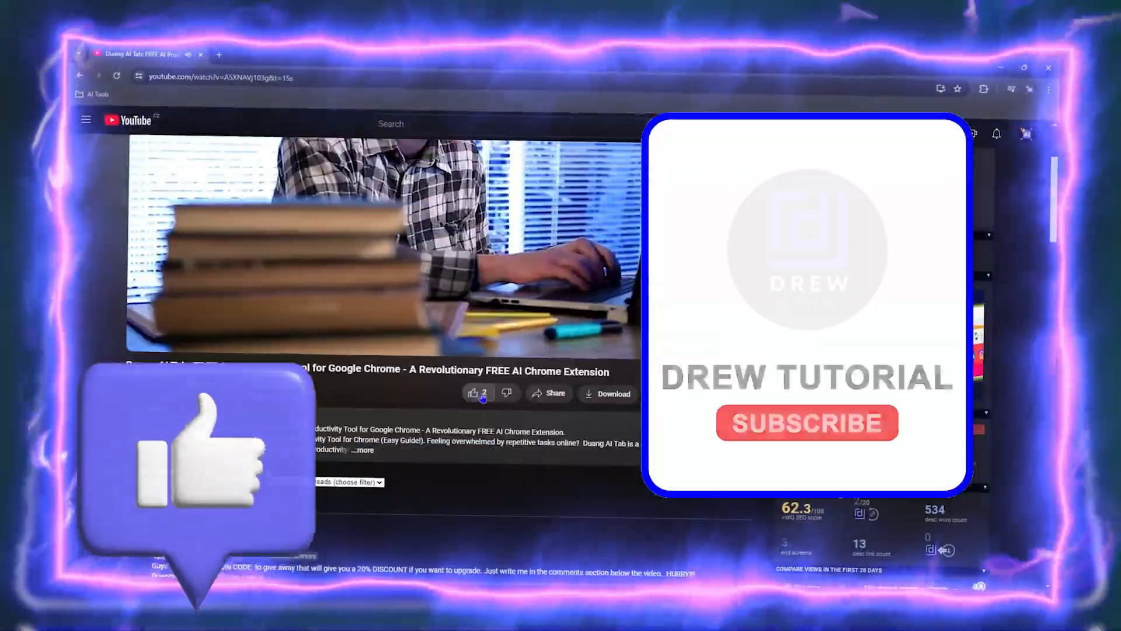
click(806, 423)
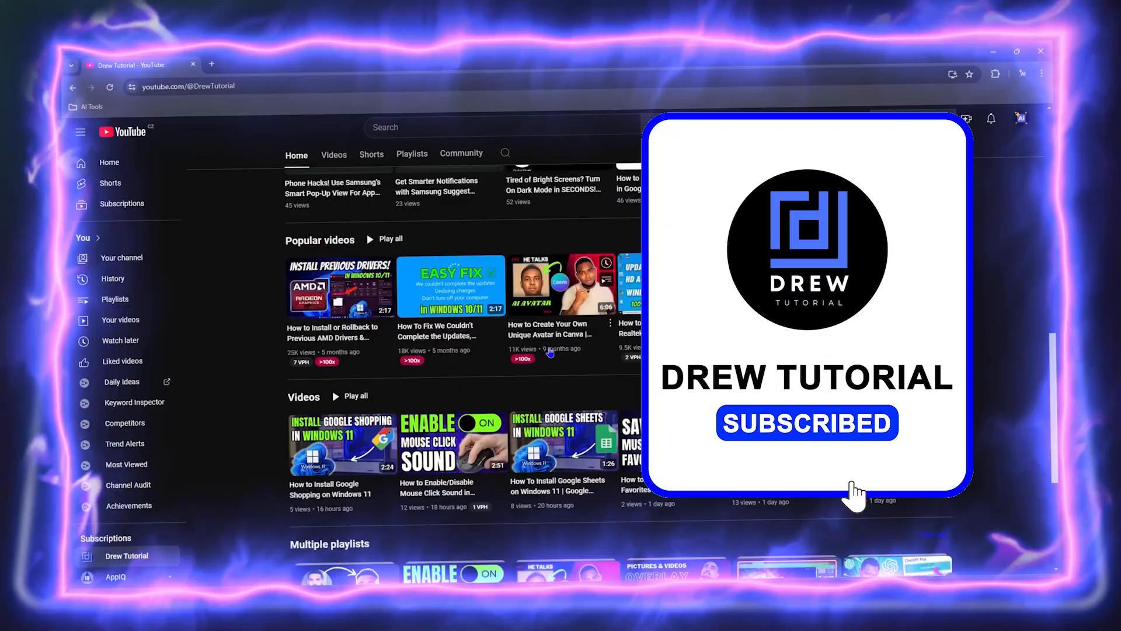
click(333, 154)
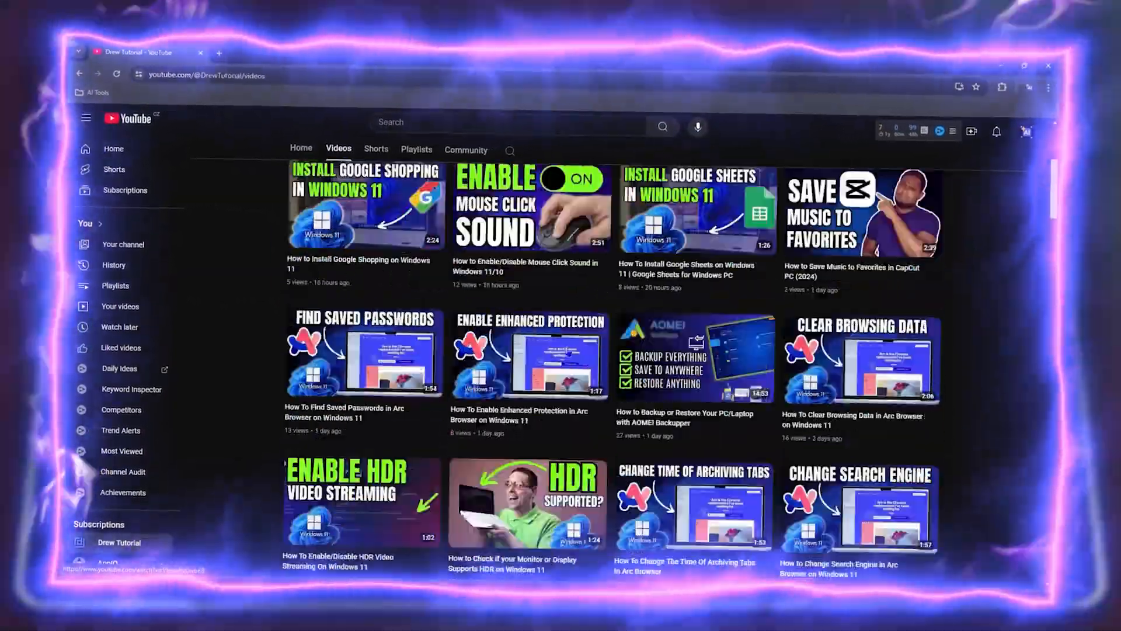
click(375, 150)
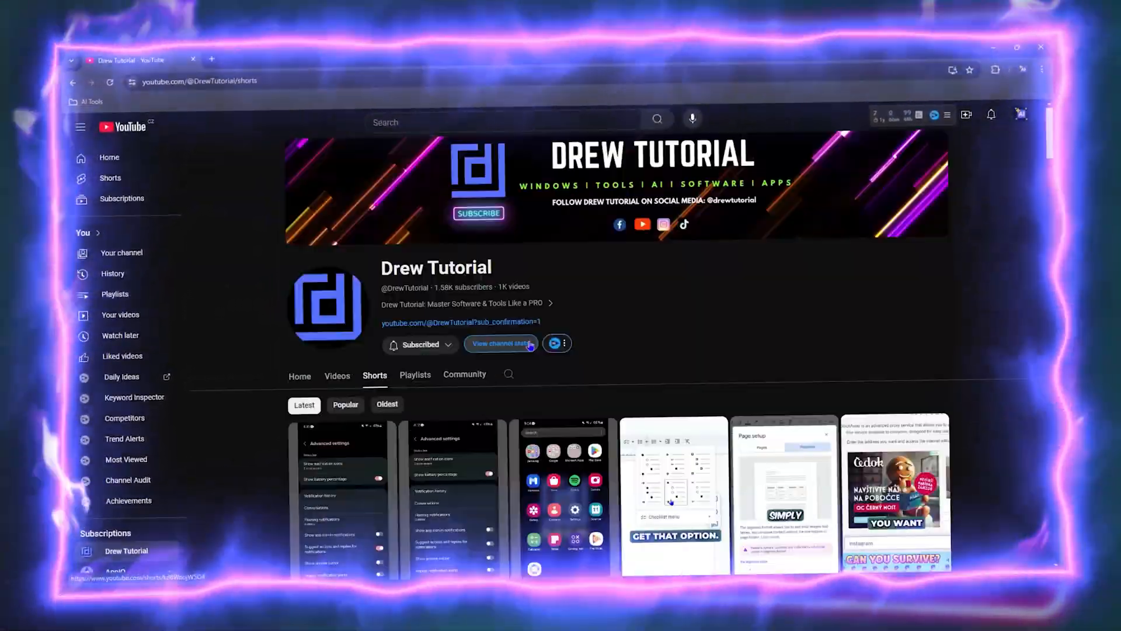
click(336, 374)
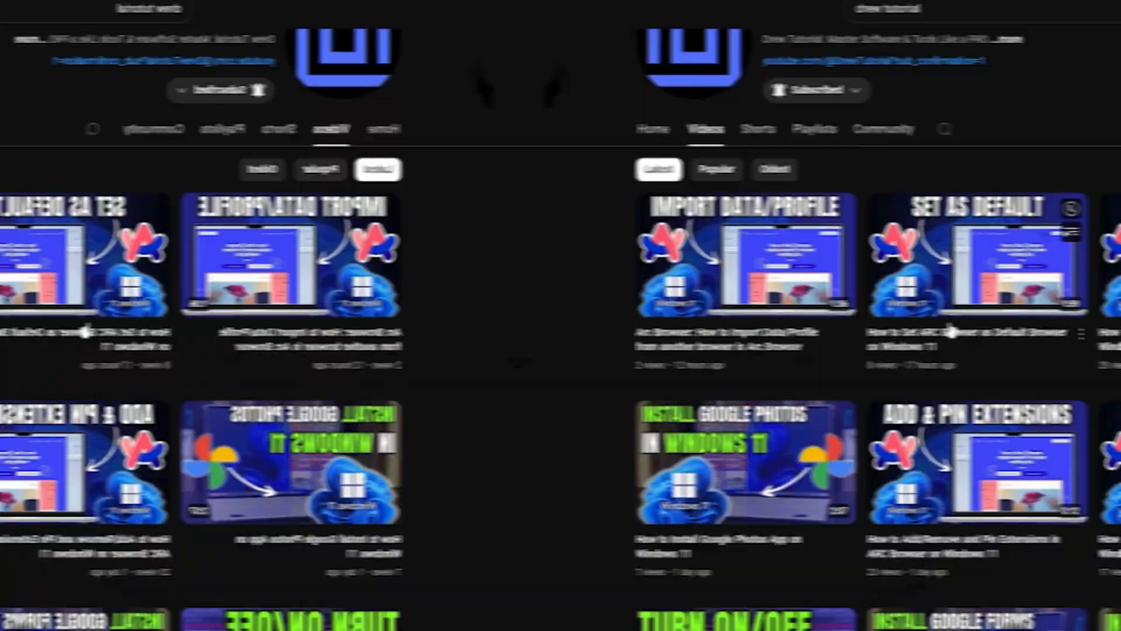
scroll(down, 3)
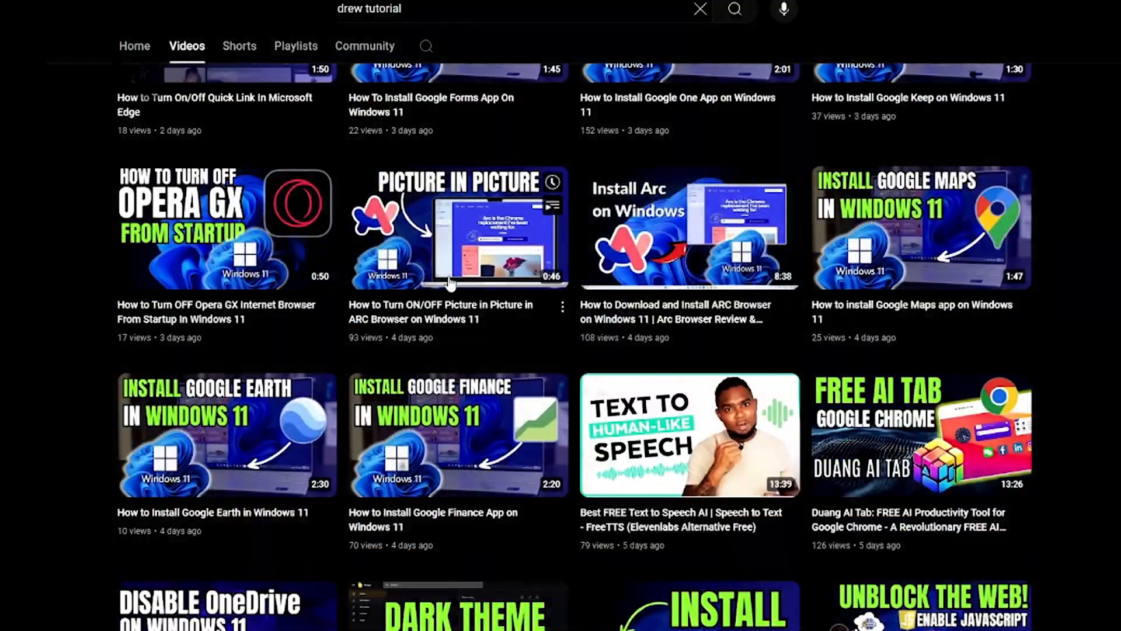
click(296, 128)
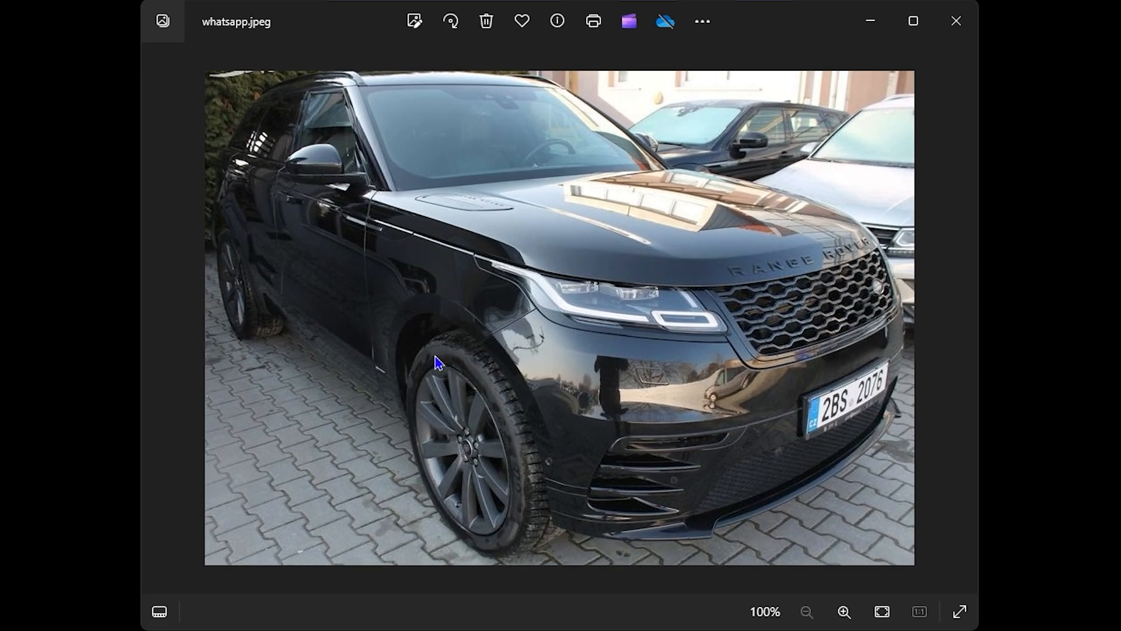
mouse_move(480, 226)
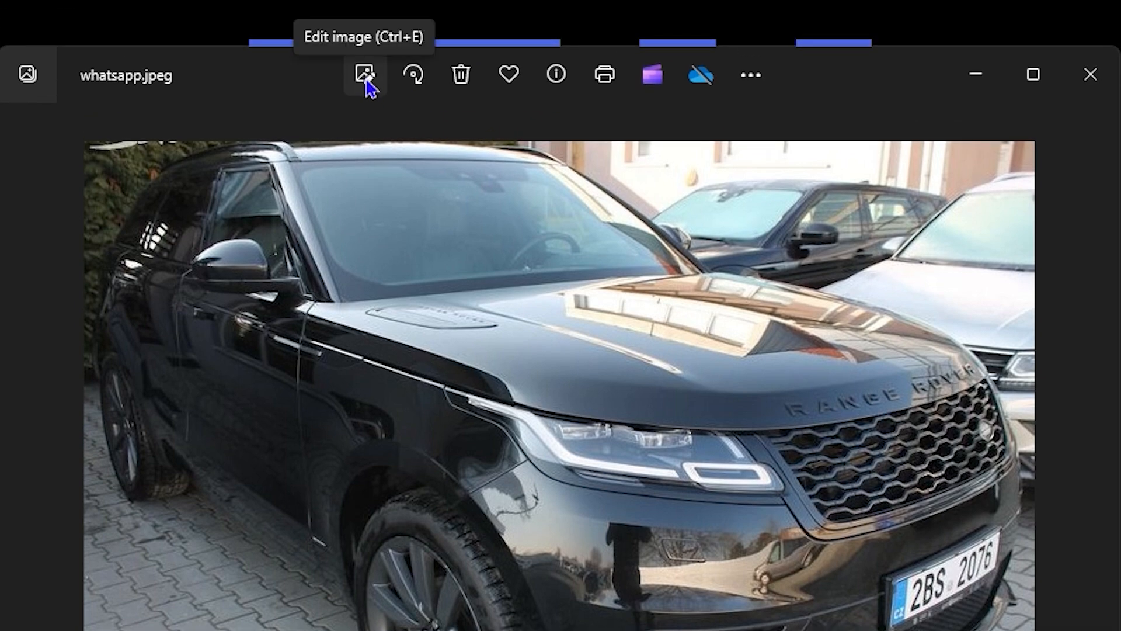
Crop the photo to a 441 x 268 close-up of the SUV's headlight and front wheel
click(363, 74)
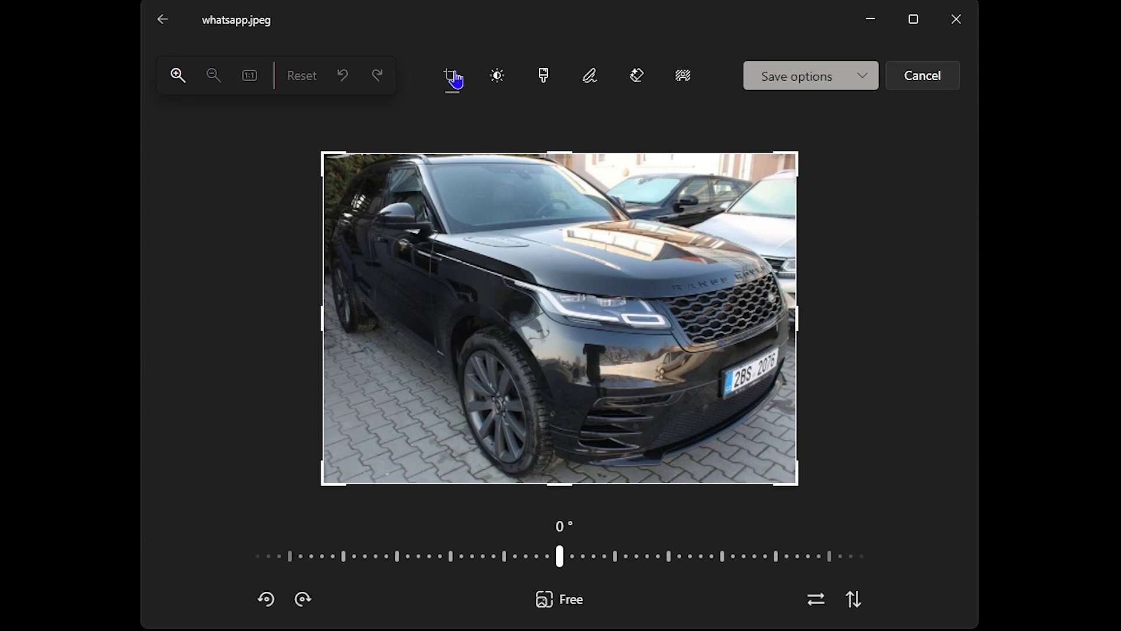
mouse_move(450, 74)
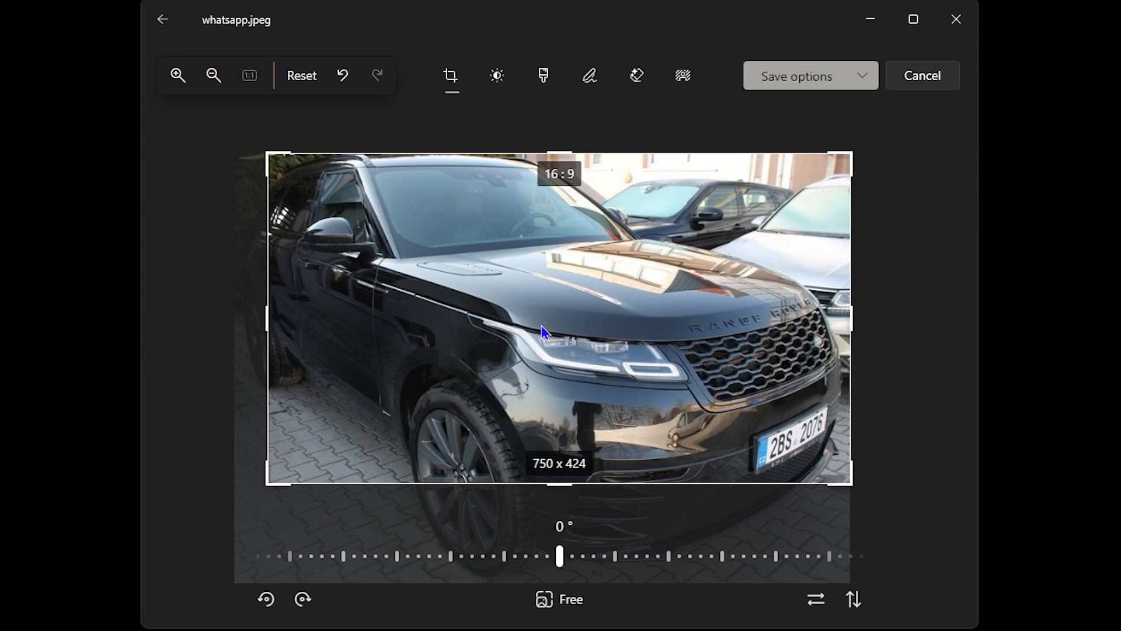
drag(848, 481, 744, 463)
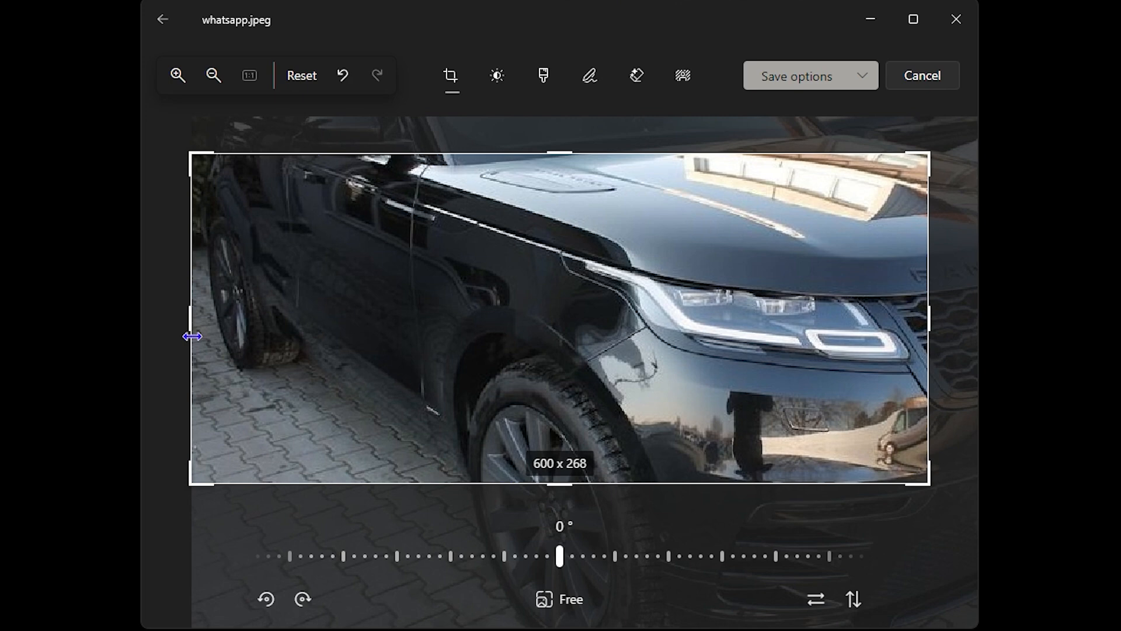
drag(191, 337, 286, 318)
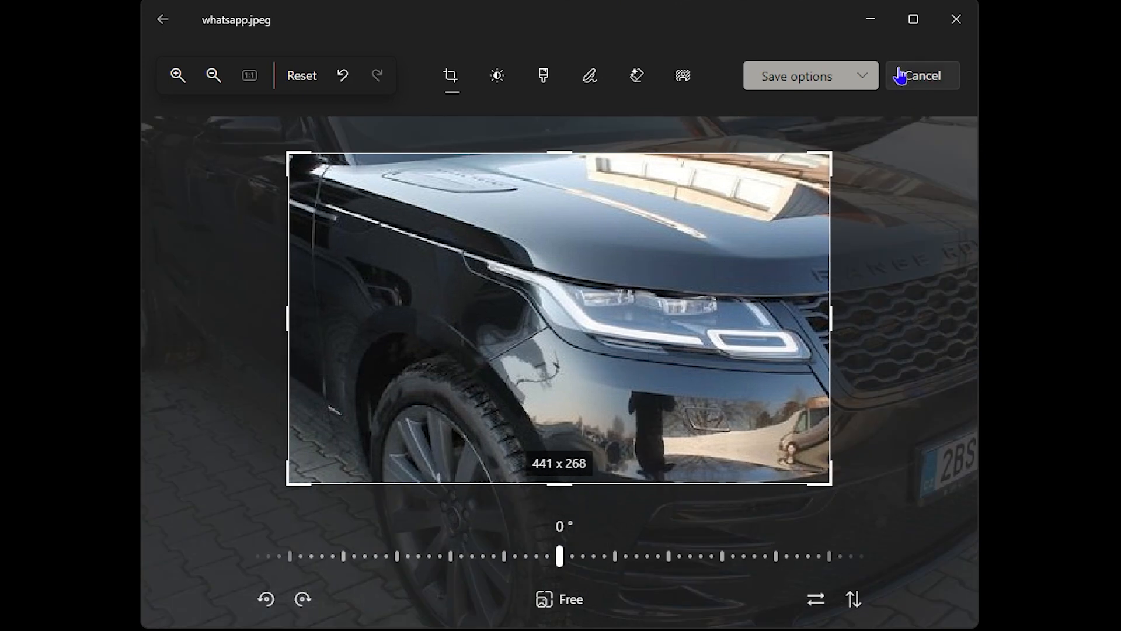
click(811, 76)
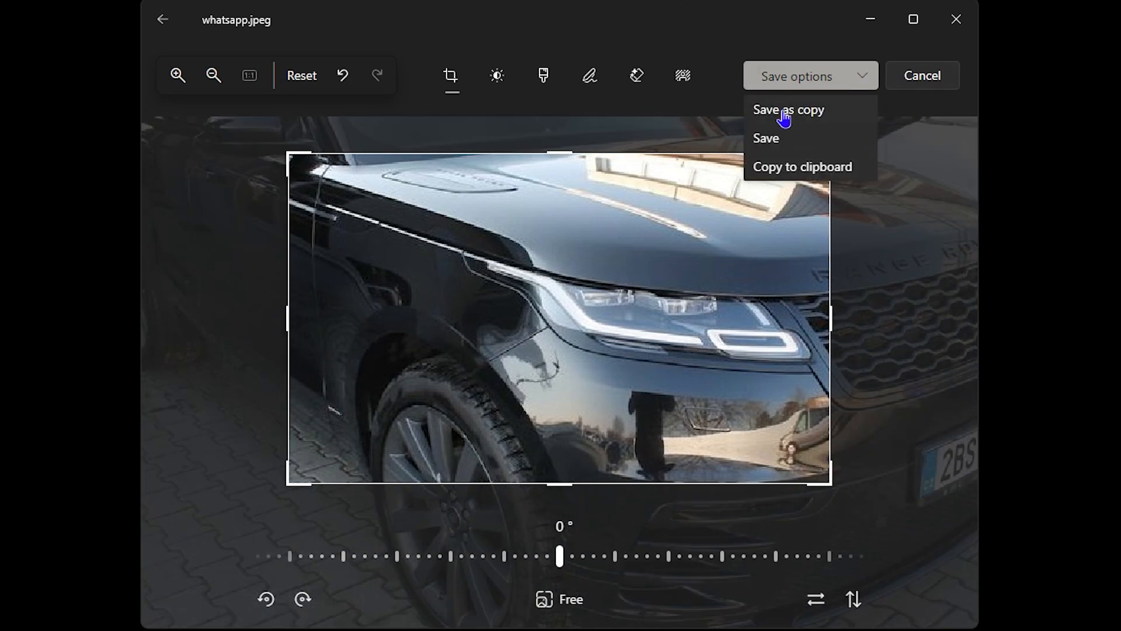
mouse_move(766, 147)
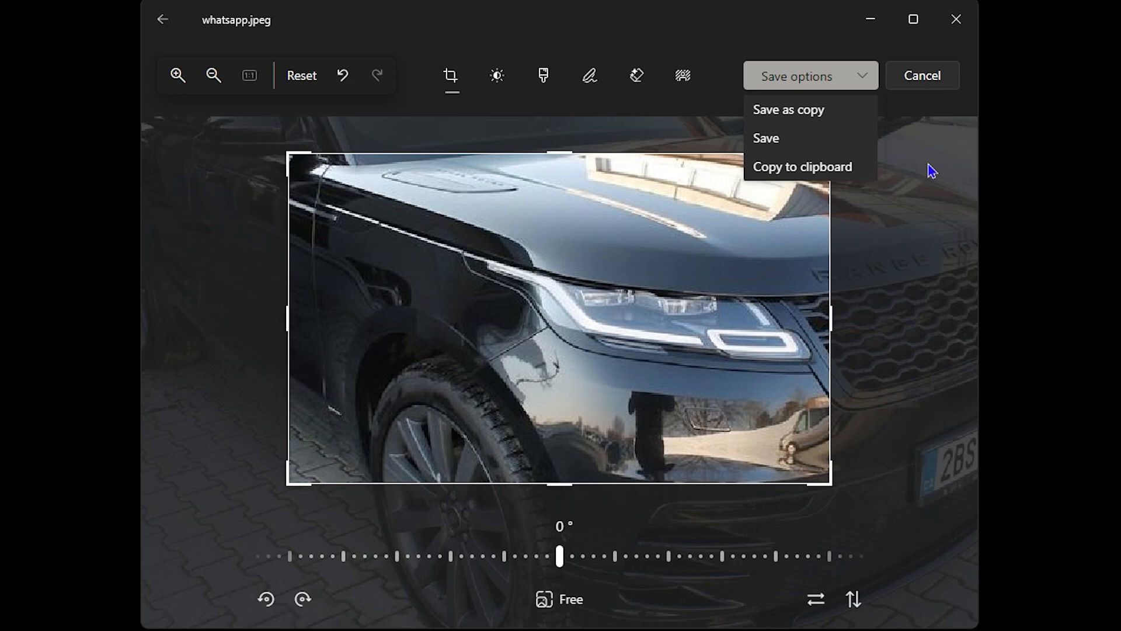
mouse_move(802, 167)
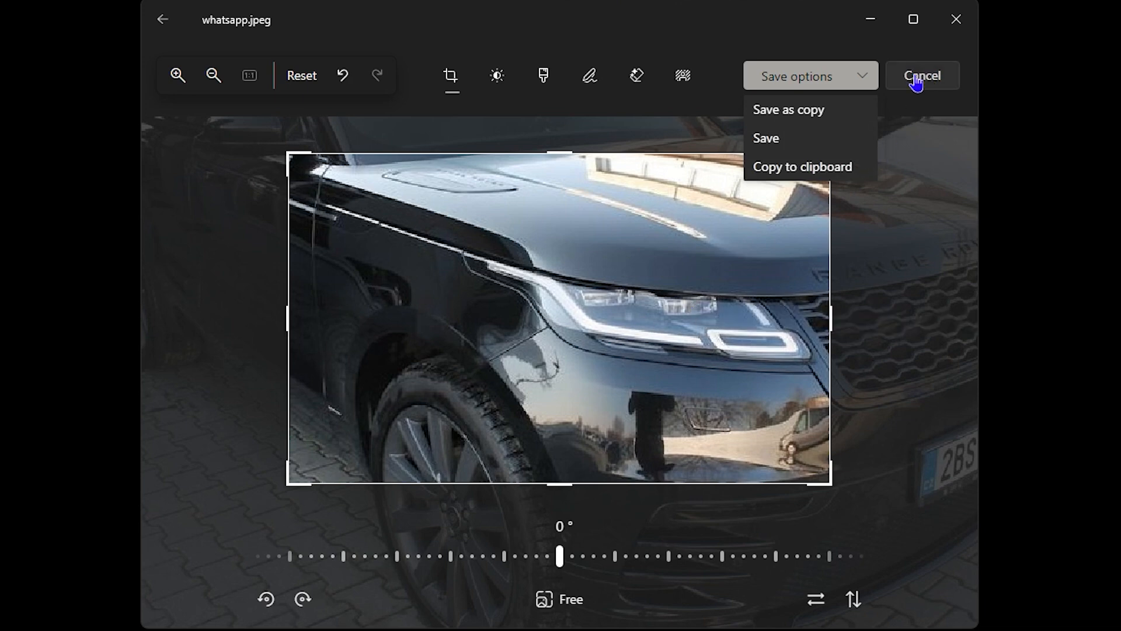
Discard the crop and return to the uncropped whatsapp.jpeg in the viewer
click(922, 75)
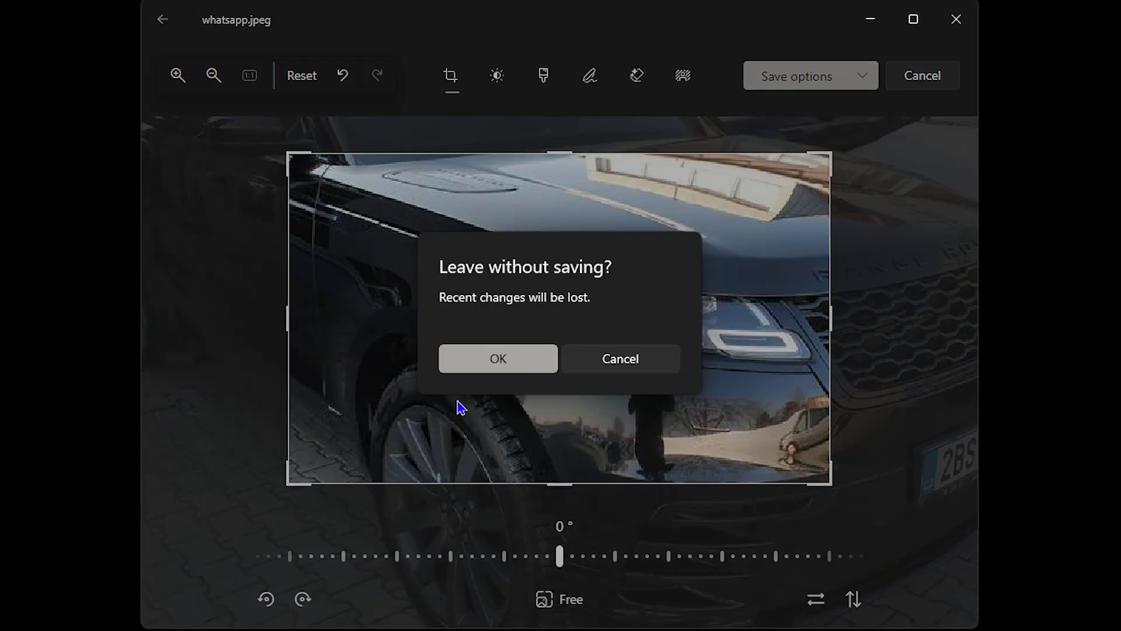
click(498, 358)
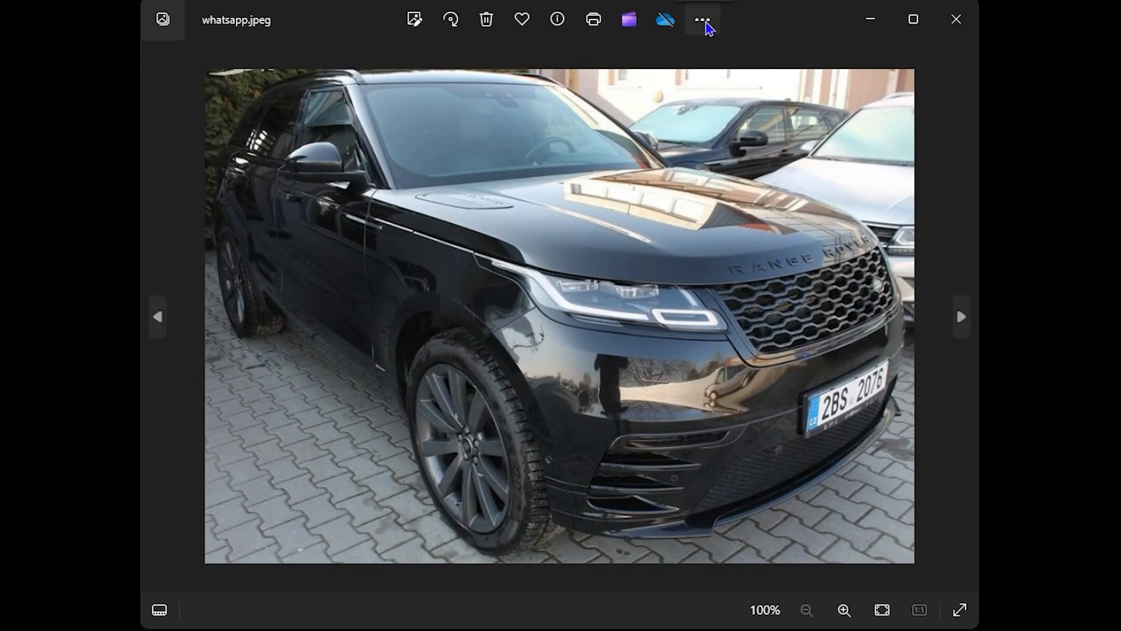
Bring up the Resize settings for whatsapp.jpeg at 794 x 553 pixels, 80% quality
click(702, 20)
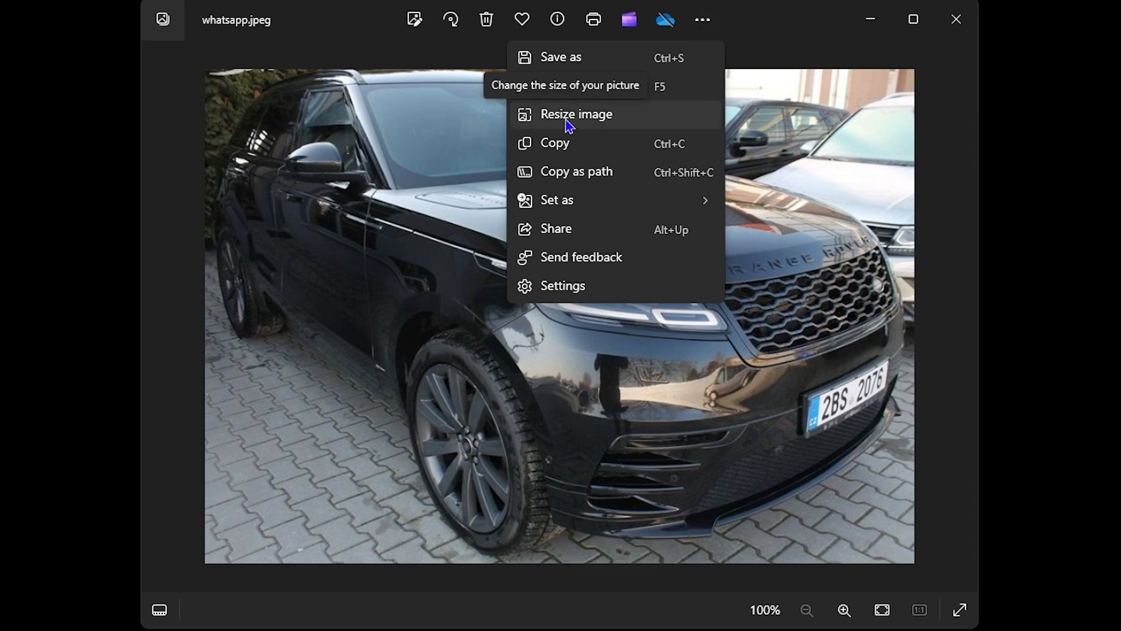
click(576, 113)
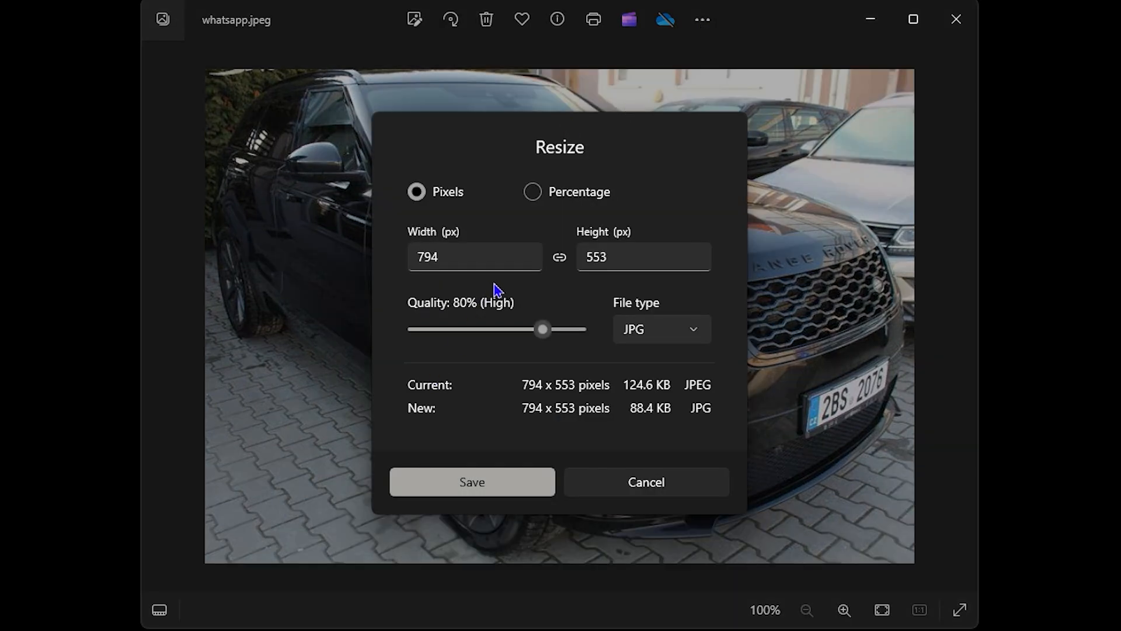
mouse_move(394, 200)
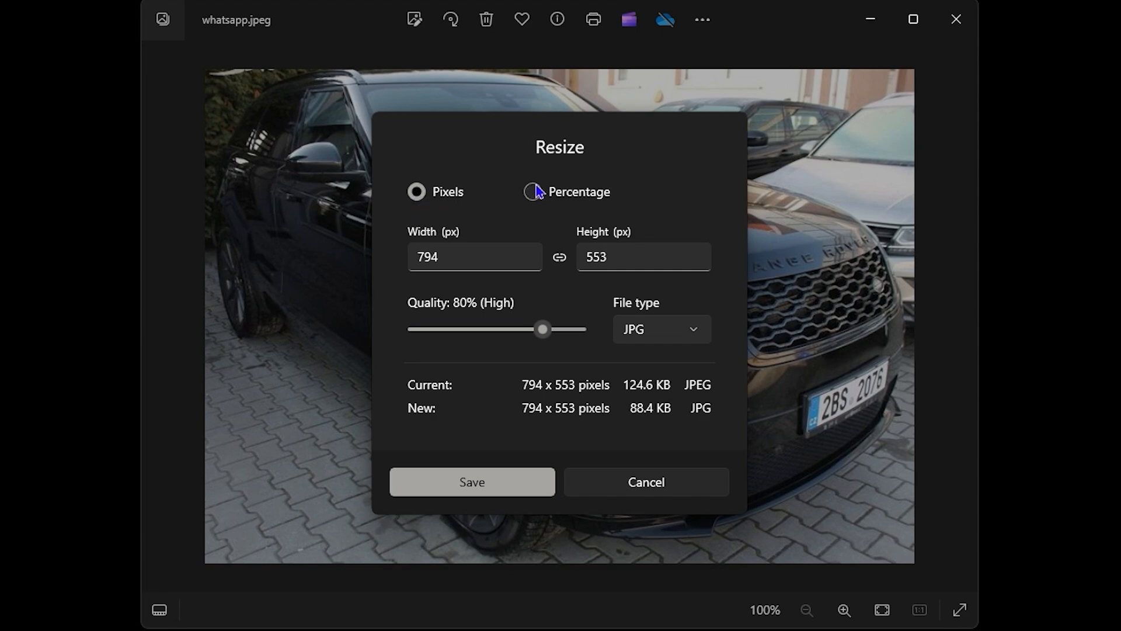
click(533, 192)
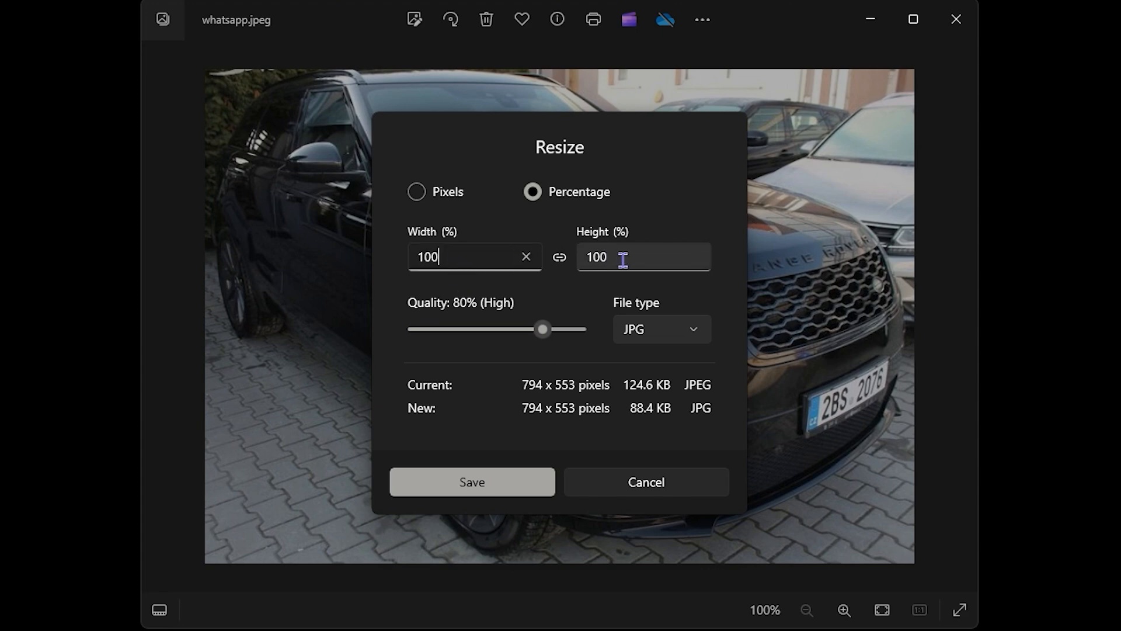
click(416, 192)
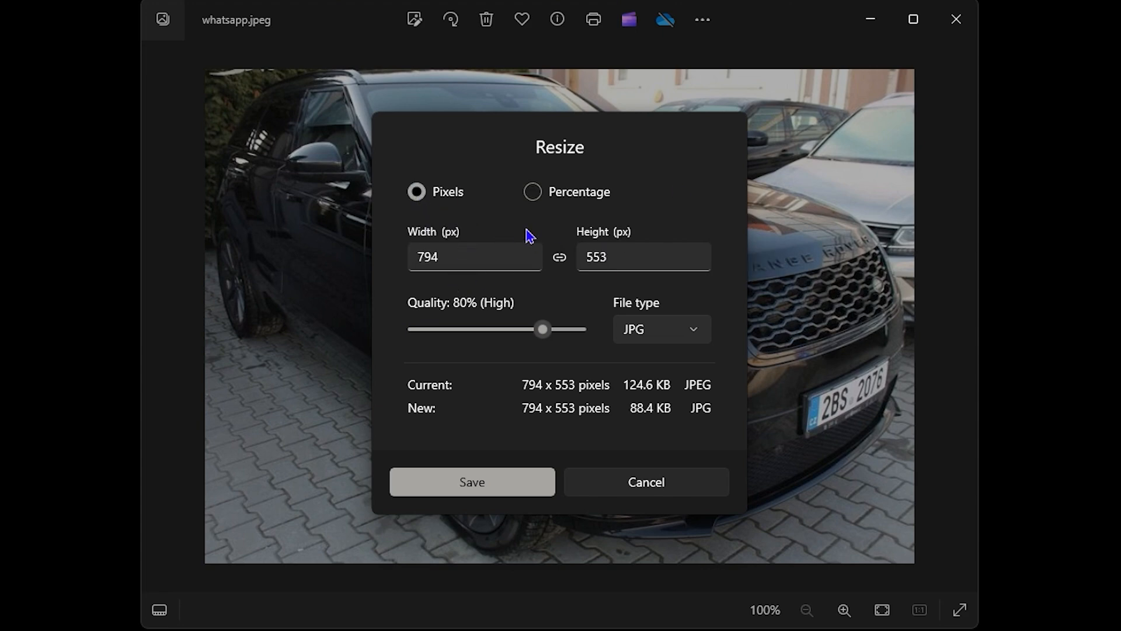
click(640, 257)
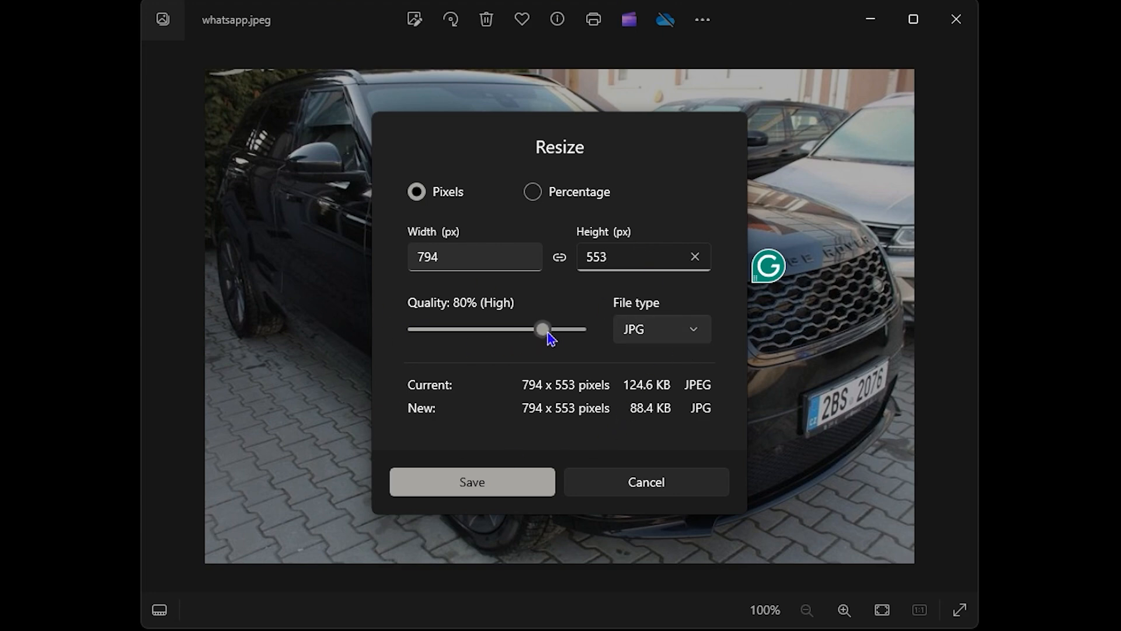
Set the resize output to 100% quality as PNG, estimated 714.9 KB
drag(542, 330, 456, 329)
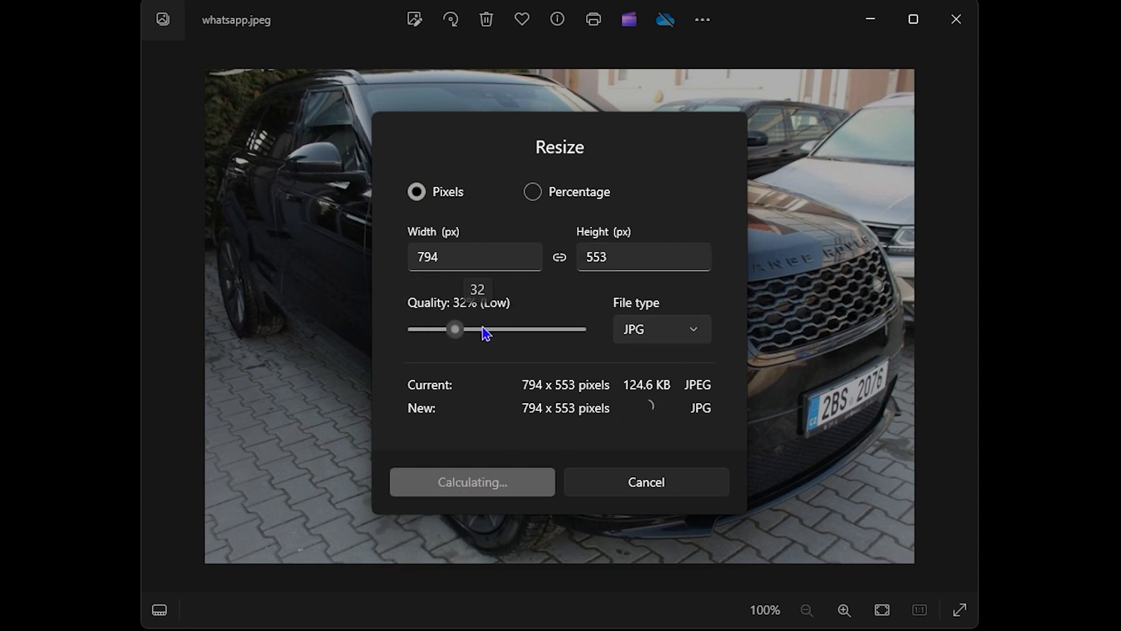
drag(455, 329, 579, 329)
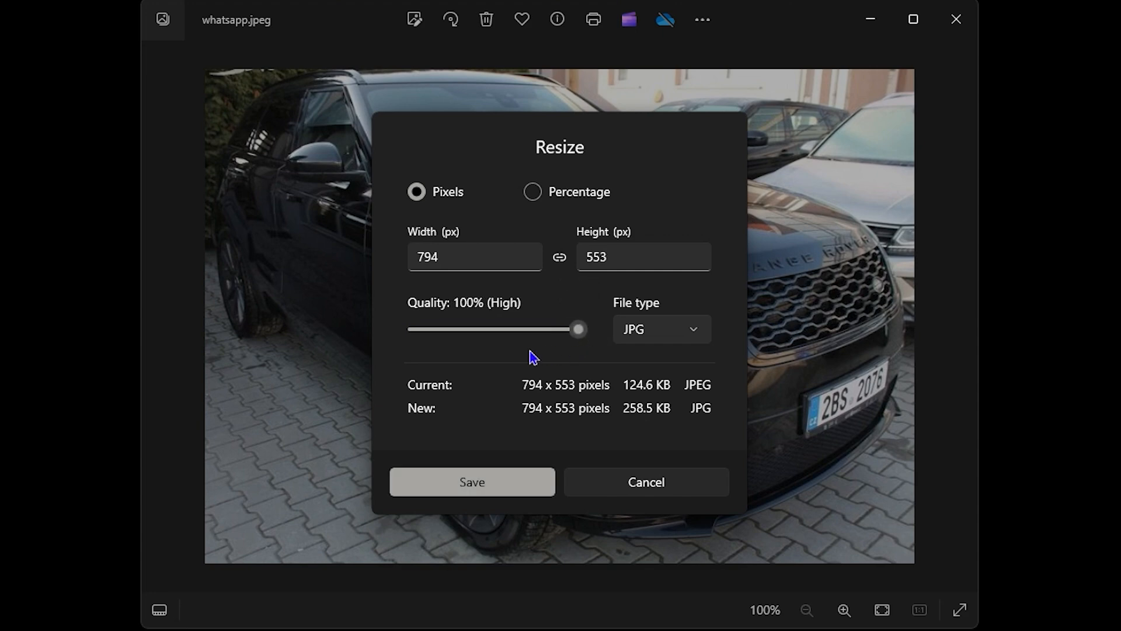
mouse_move(690, 340)
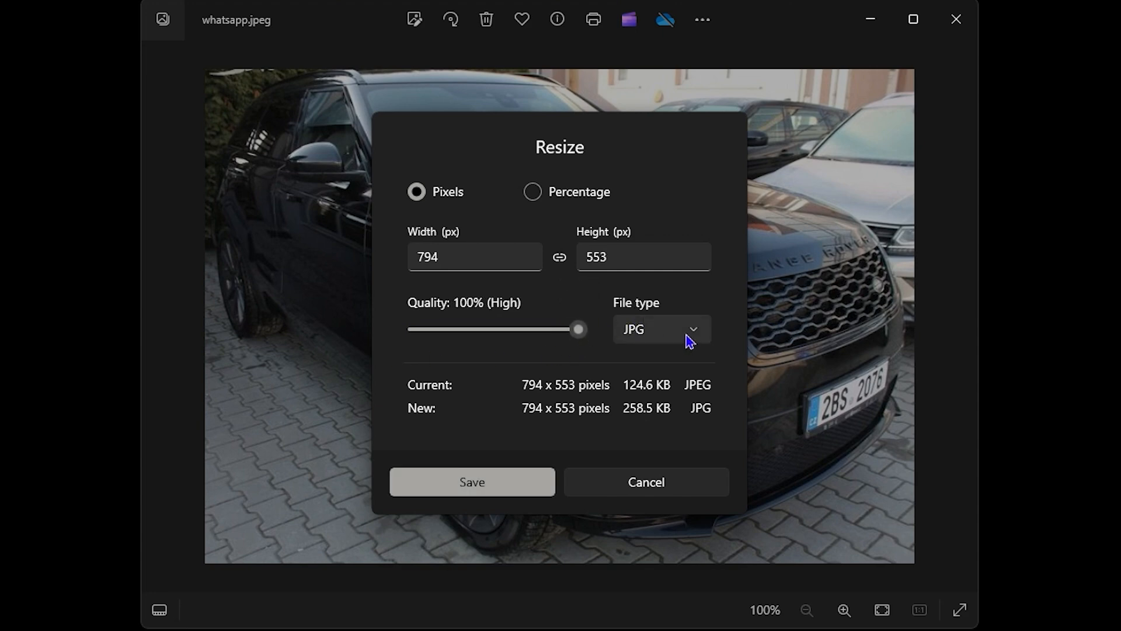
click(659, 329)
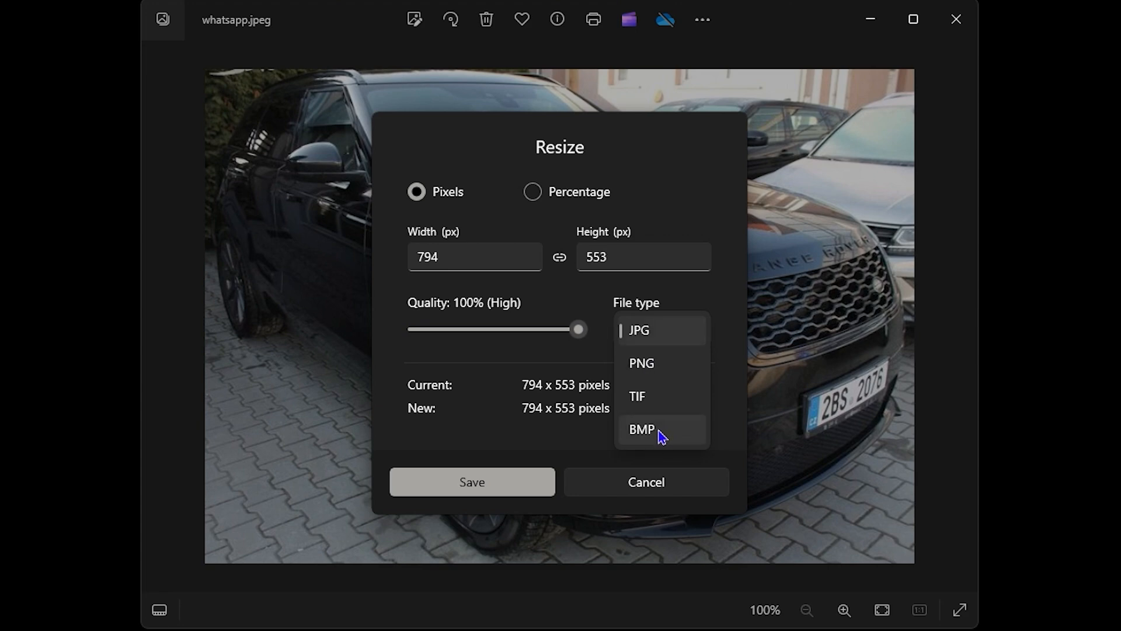
click(641, 362)
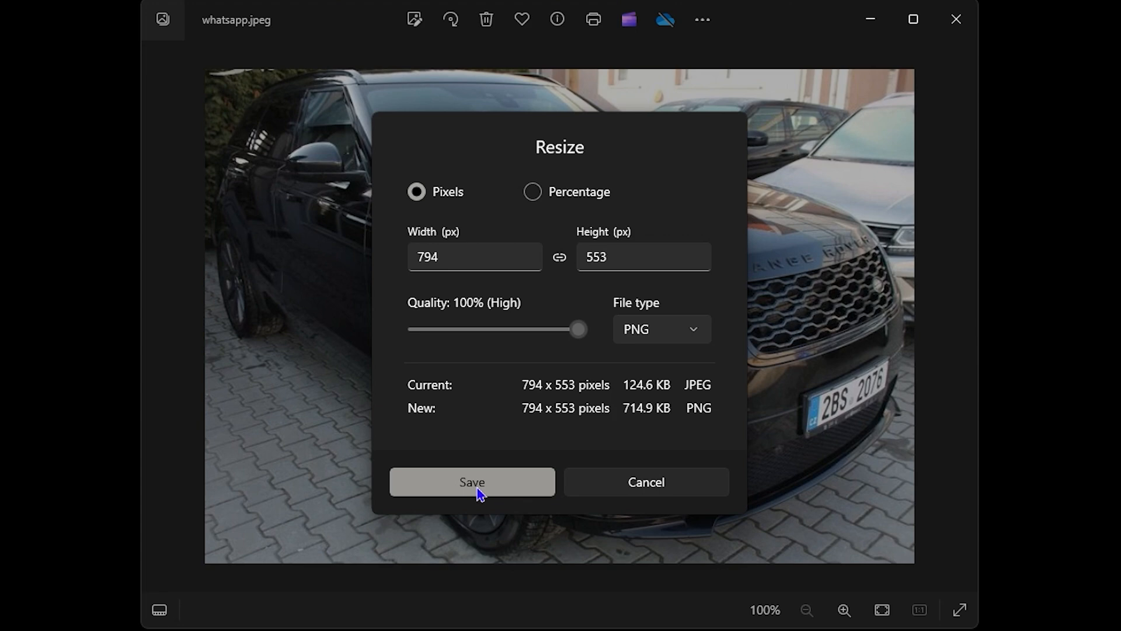
Save the resized image, reaching the save window proposing whatsapp.png in Downloads, then cancel
click(472, 482)
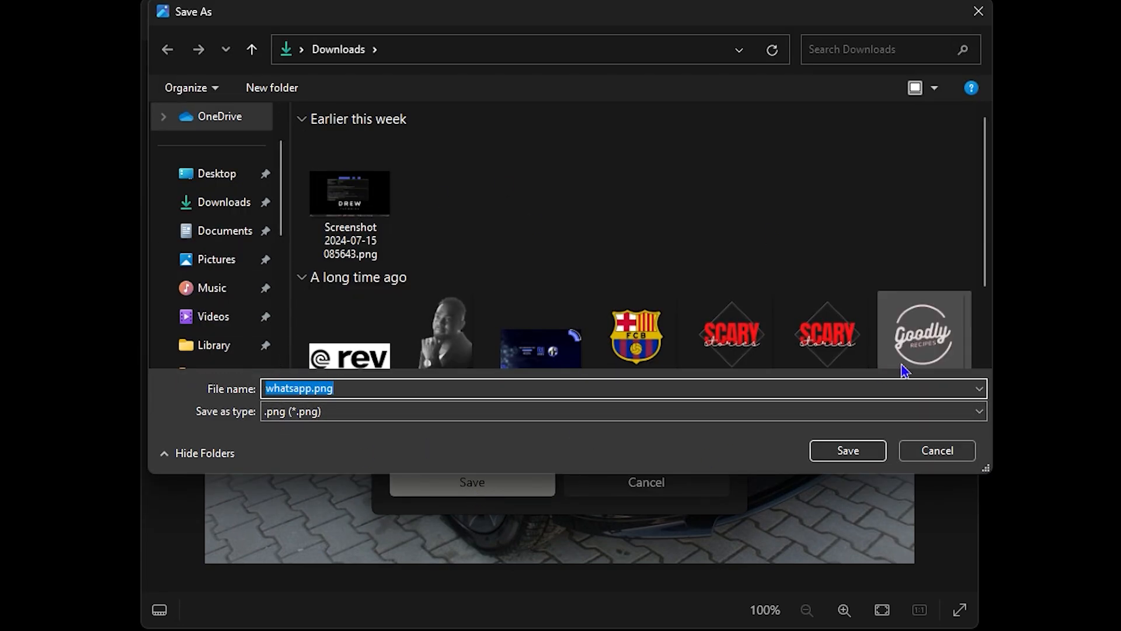
click(847, 451)
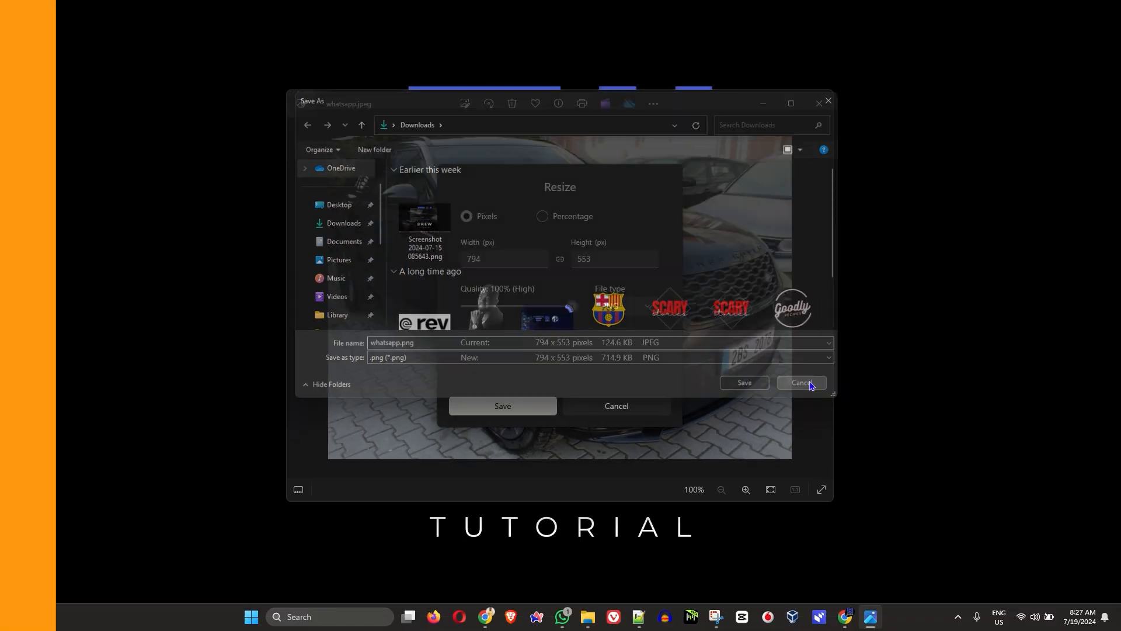